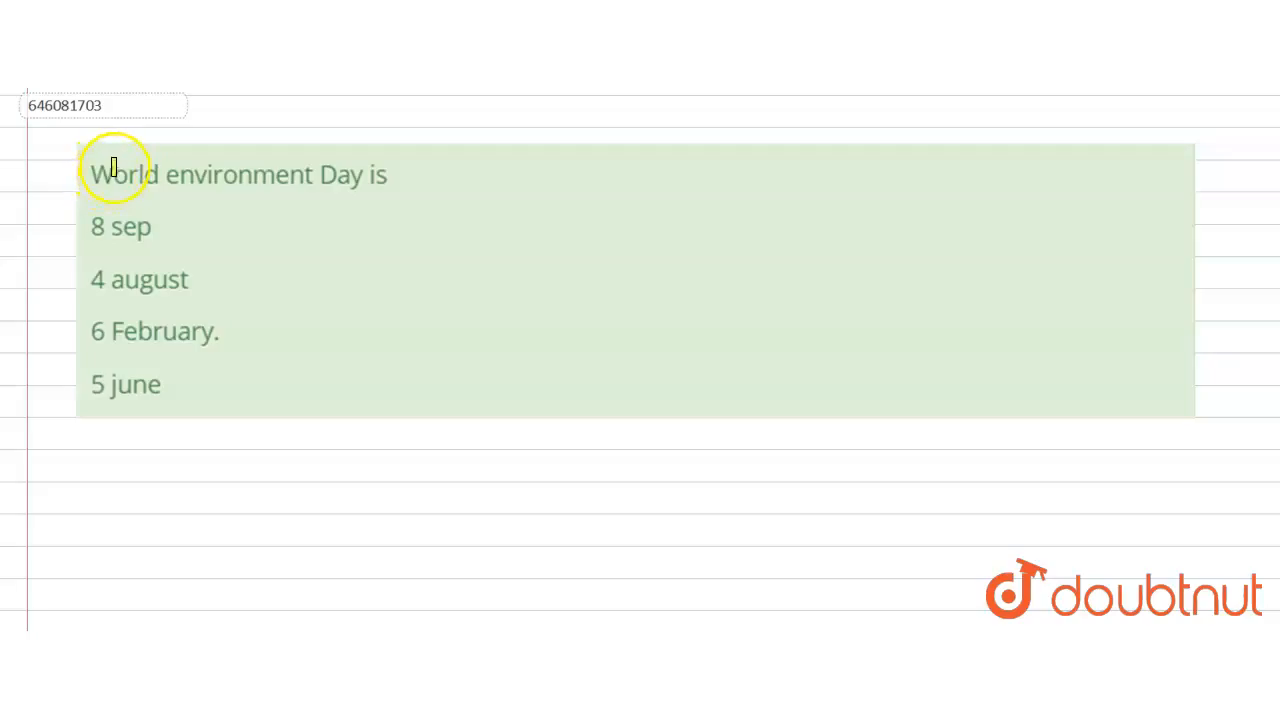
mouse_move(185, 174)
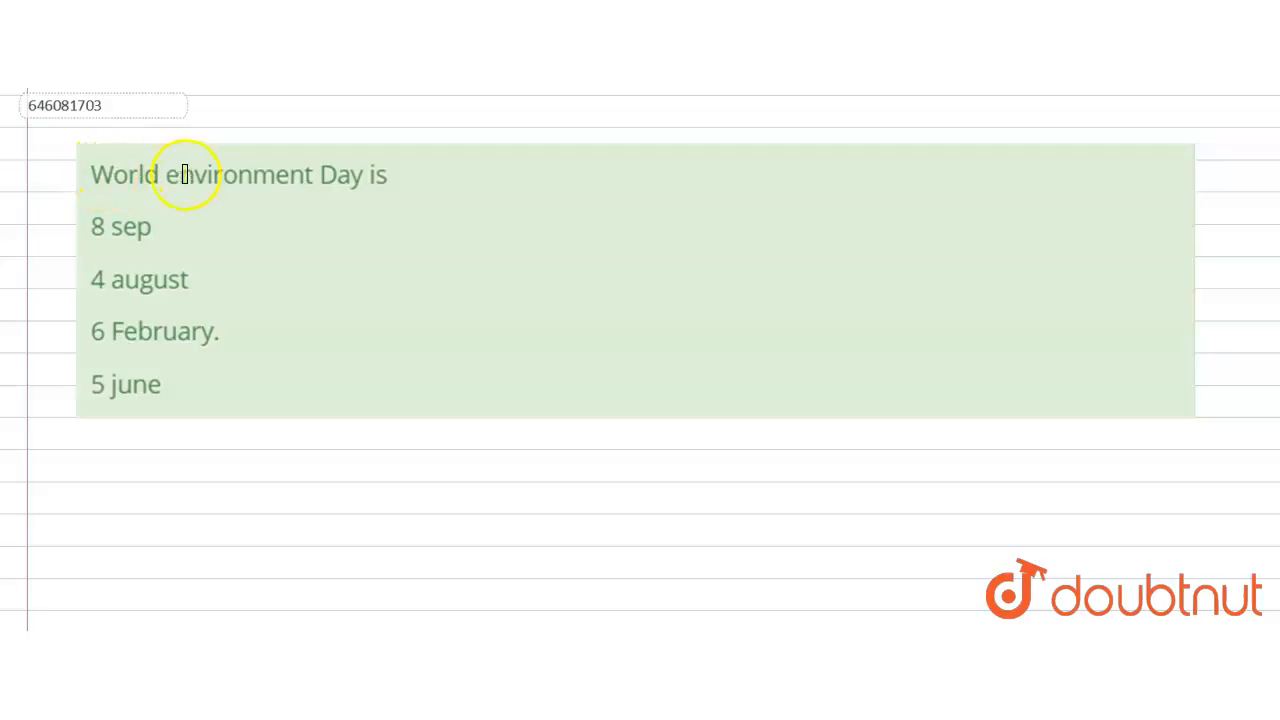
Highlight the question line 'World environment Day is' with a yellow-green stroke
drag(90, 185, 395, 185)
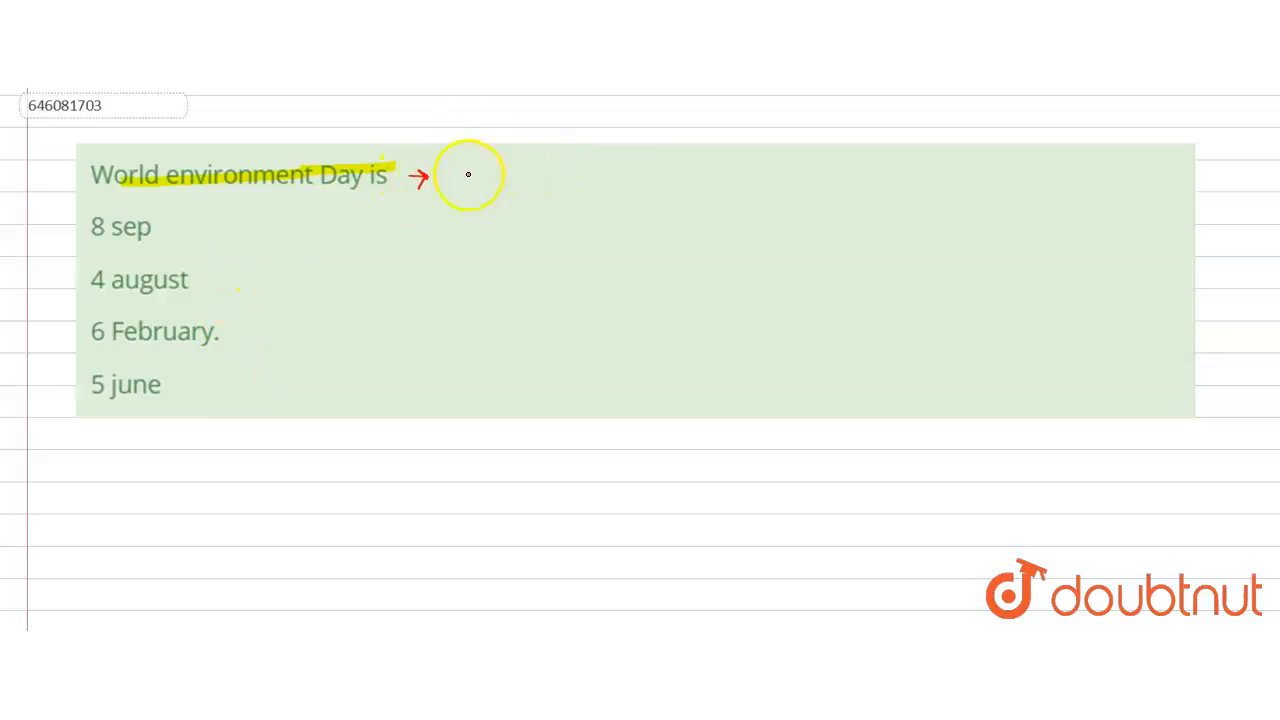
Handwrite red notes 'Spreading awareness → environment' with arrows beside the question
drag(468, 175, 500, 190)
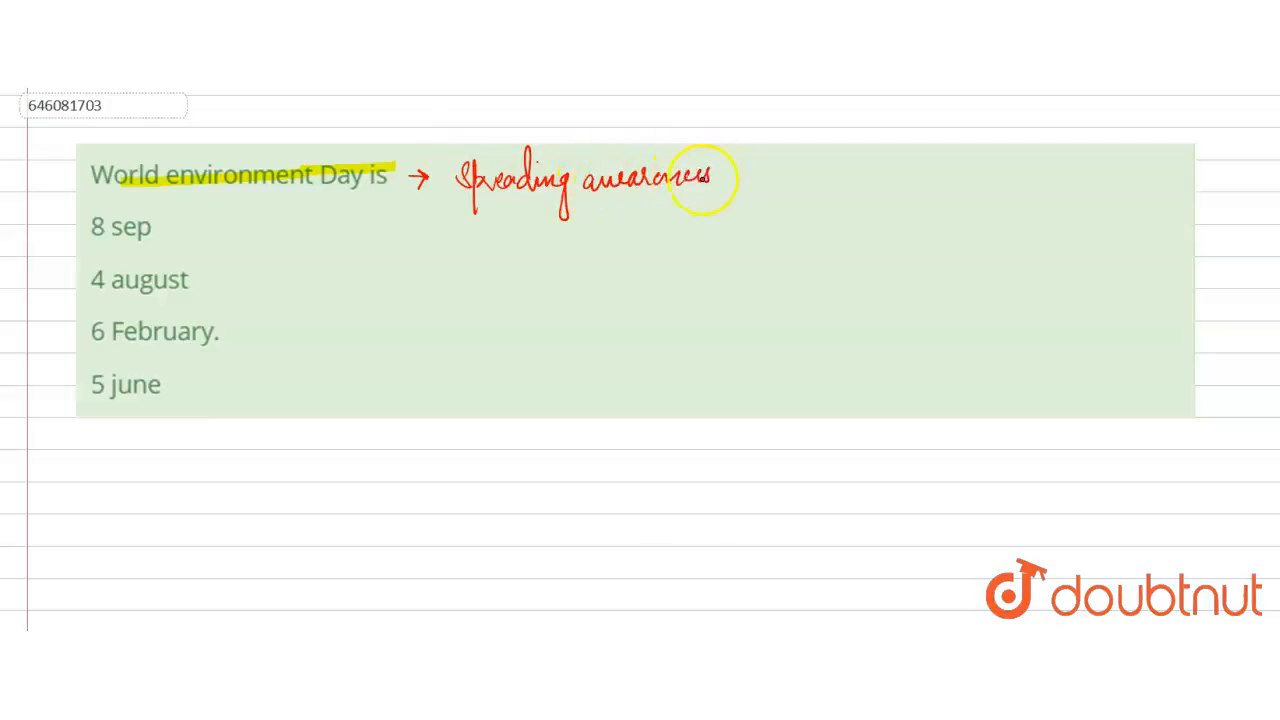
drag(710, 180, 805, 165)
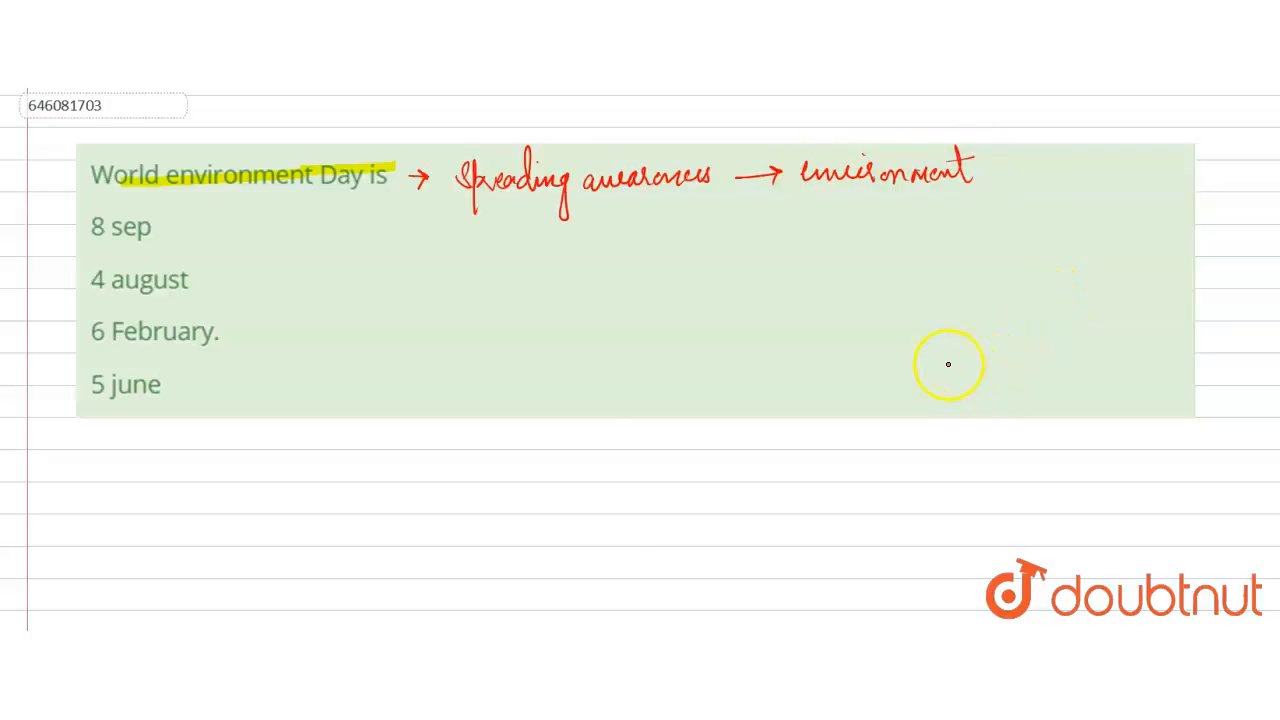
mouse_move(1067, 312)
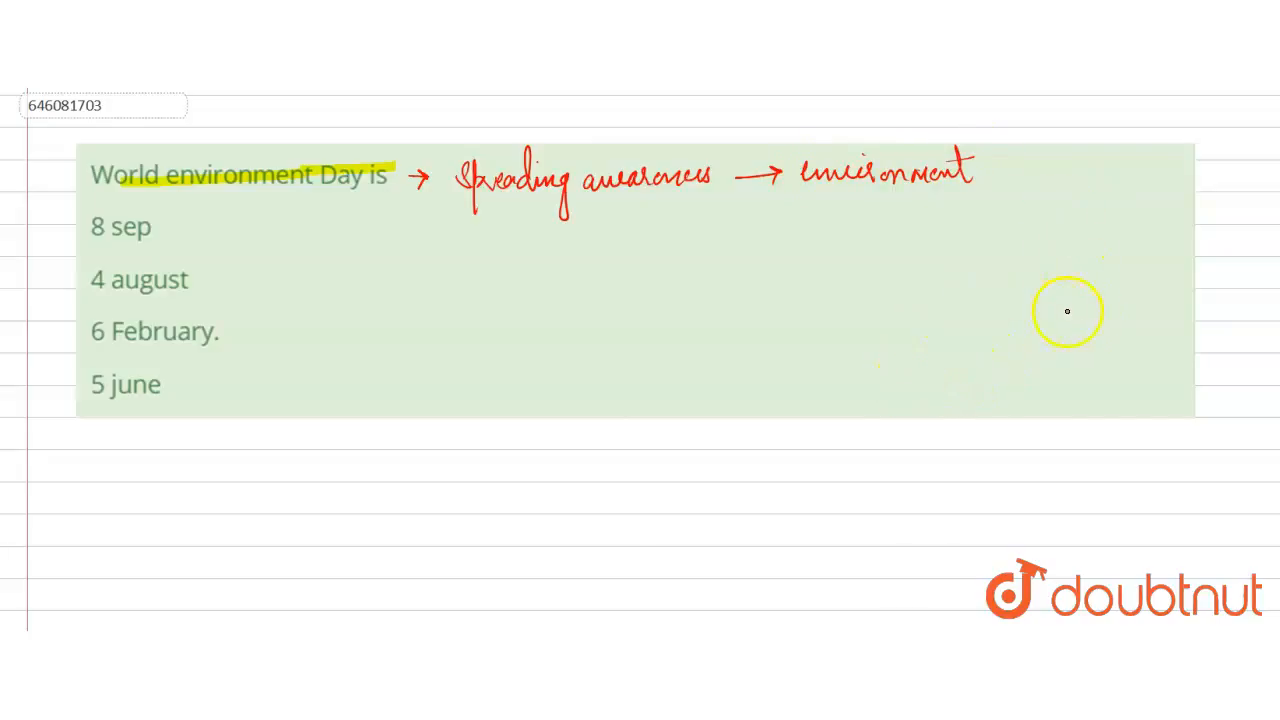
mouse_move(896, 257)
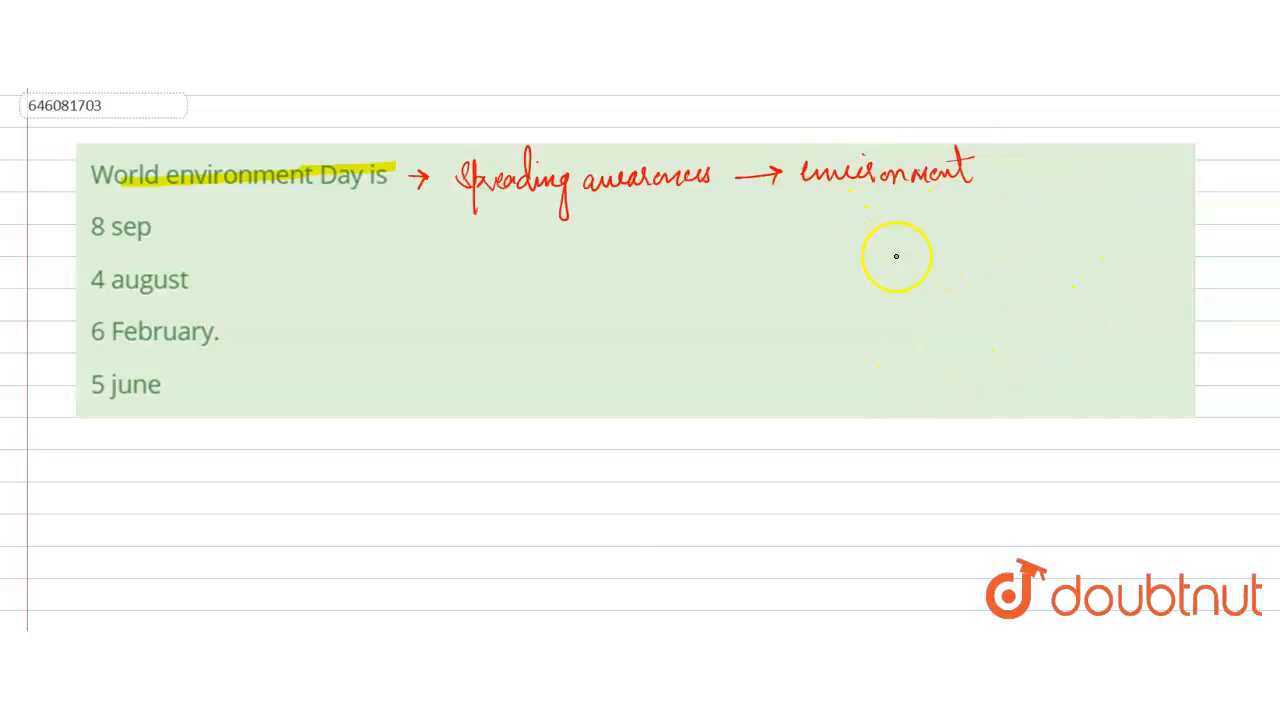
mouse_move(862, 296)
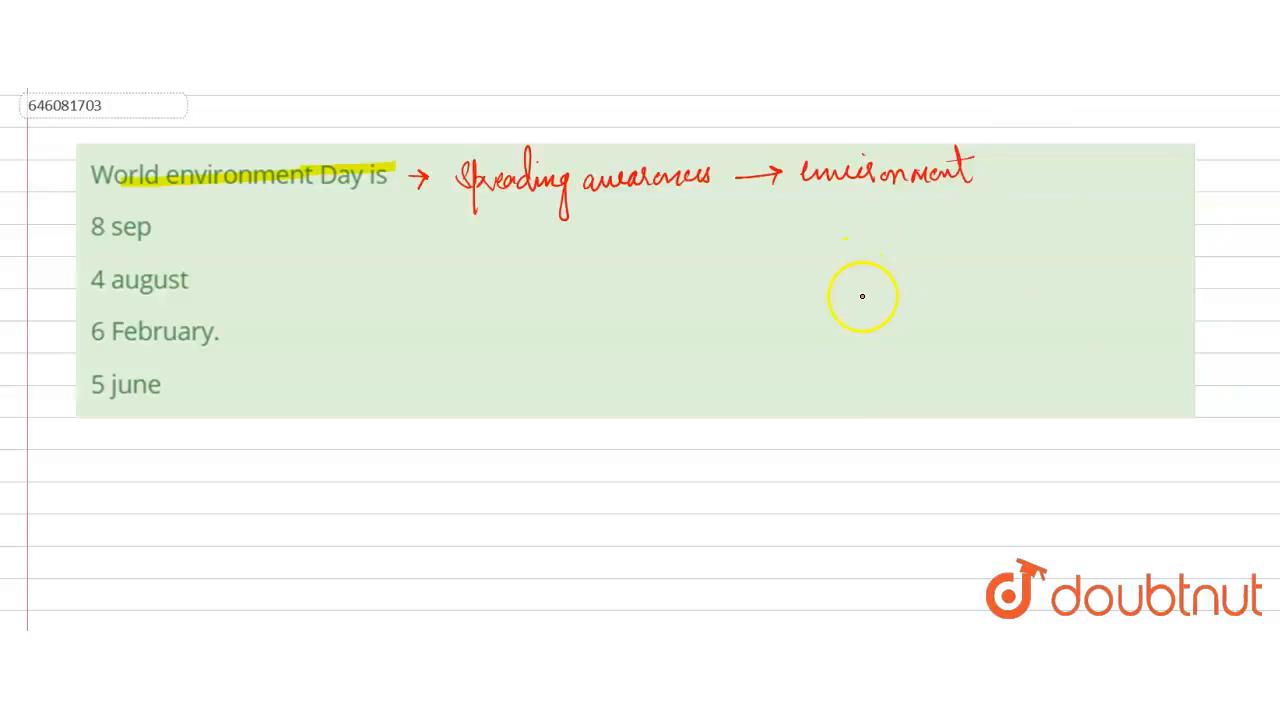
mouse_move(822, 322)
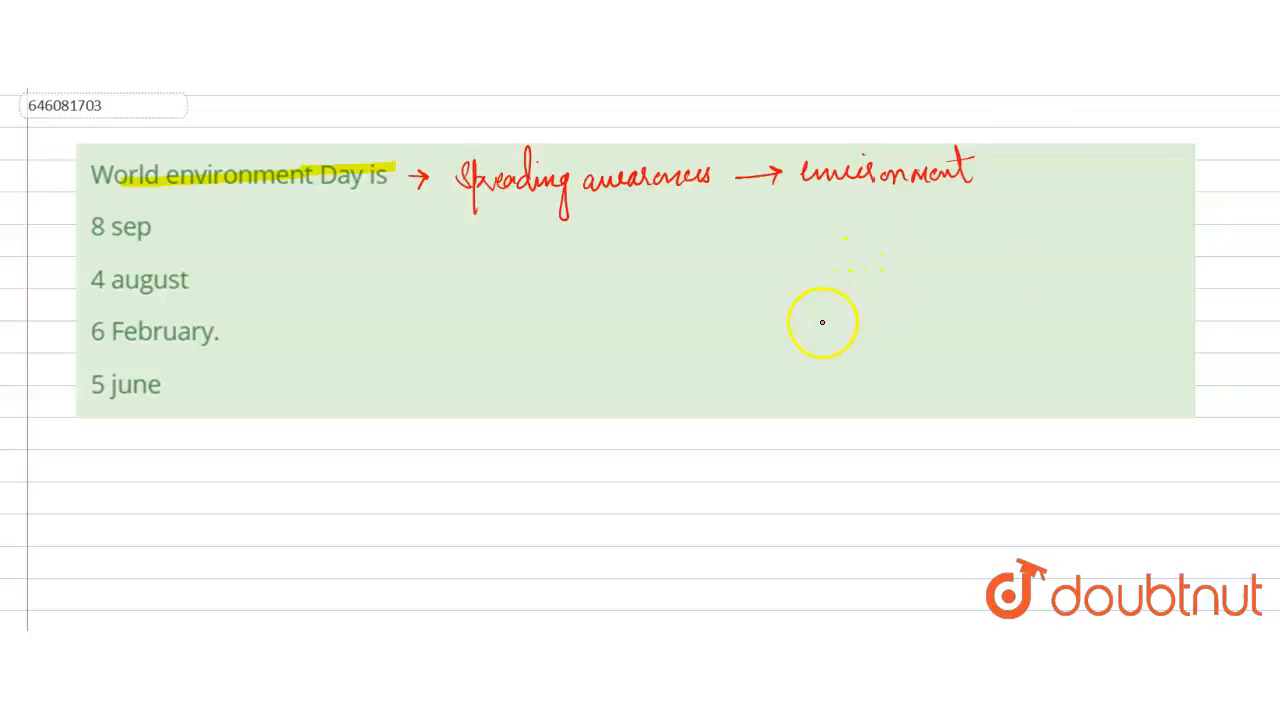
mouse_move(826, 333)
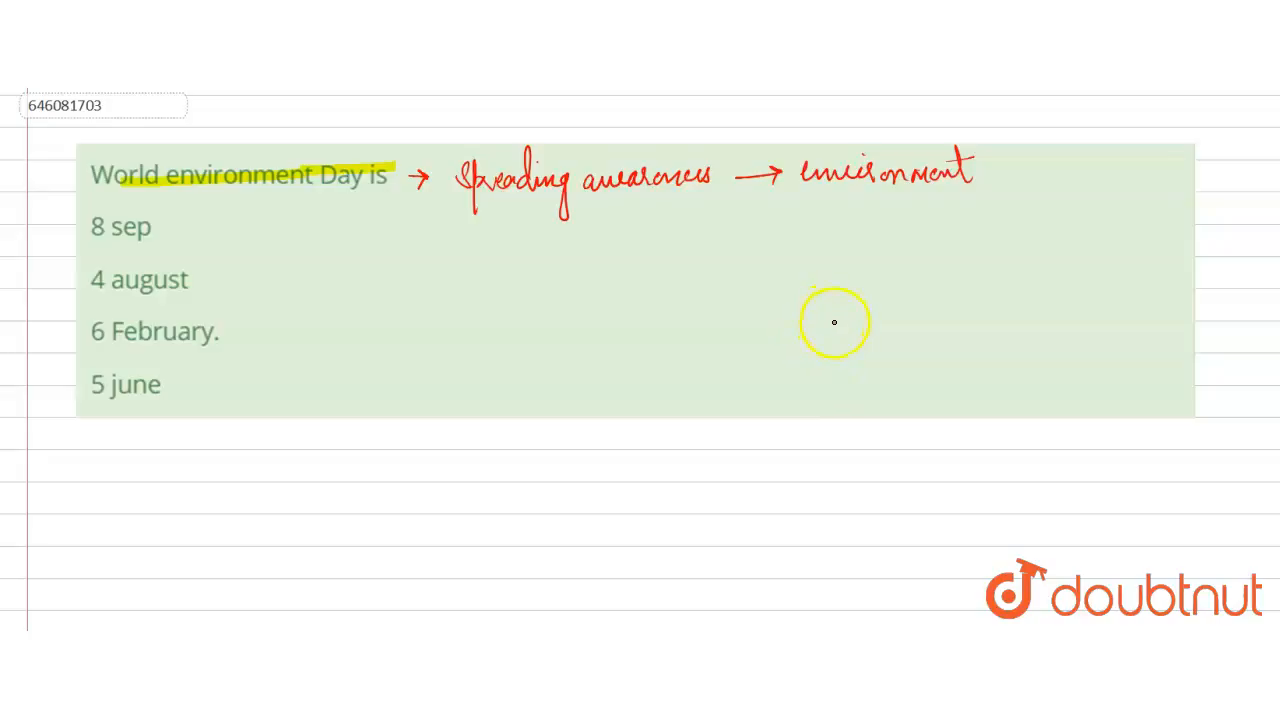
mouse_move(989, 236)
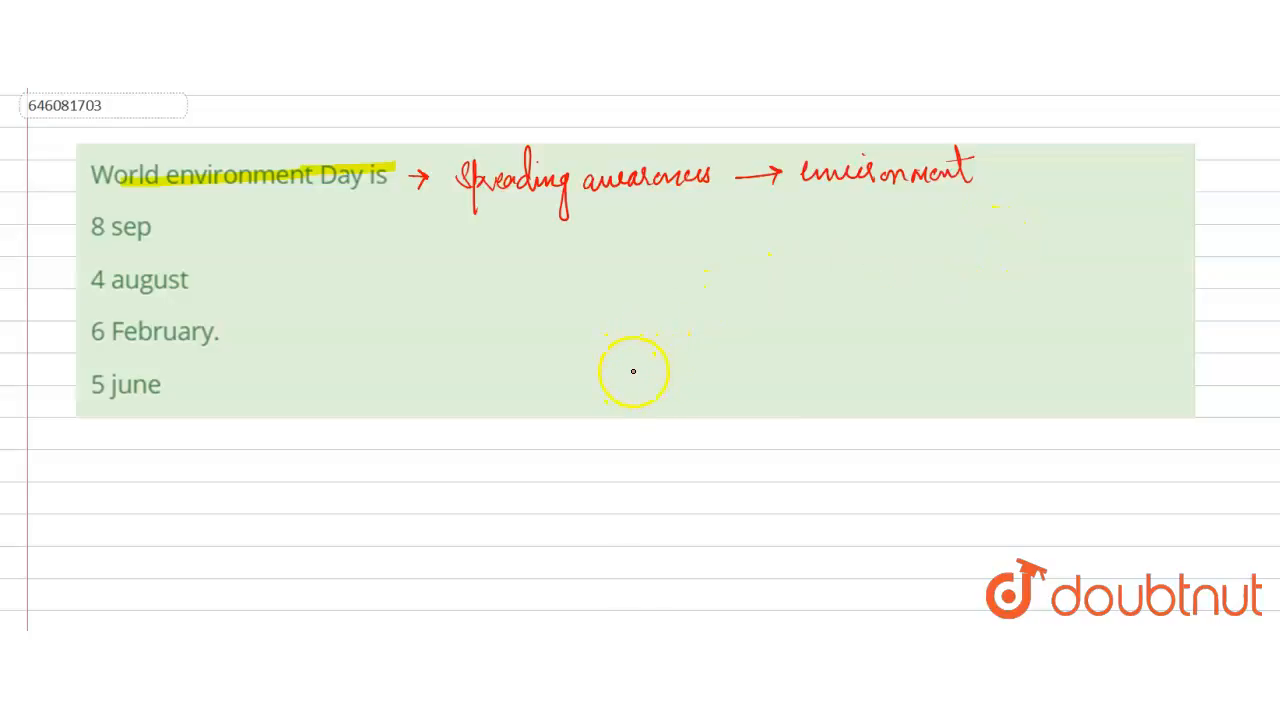
mouse_move(615, 244)
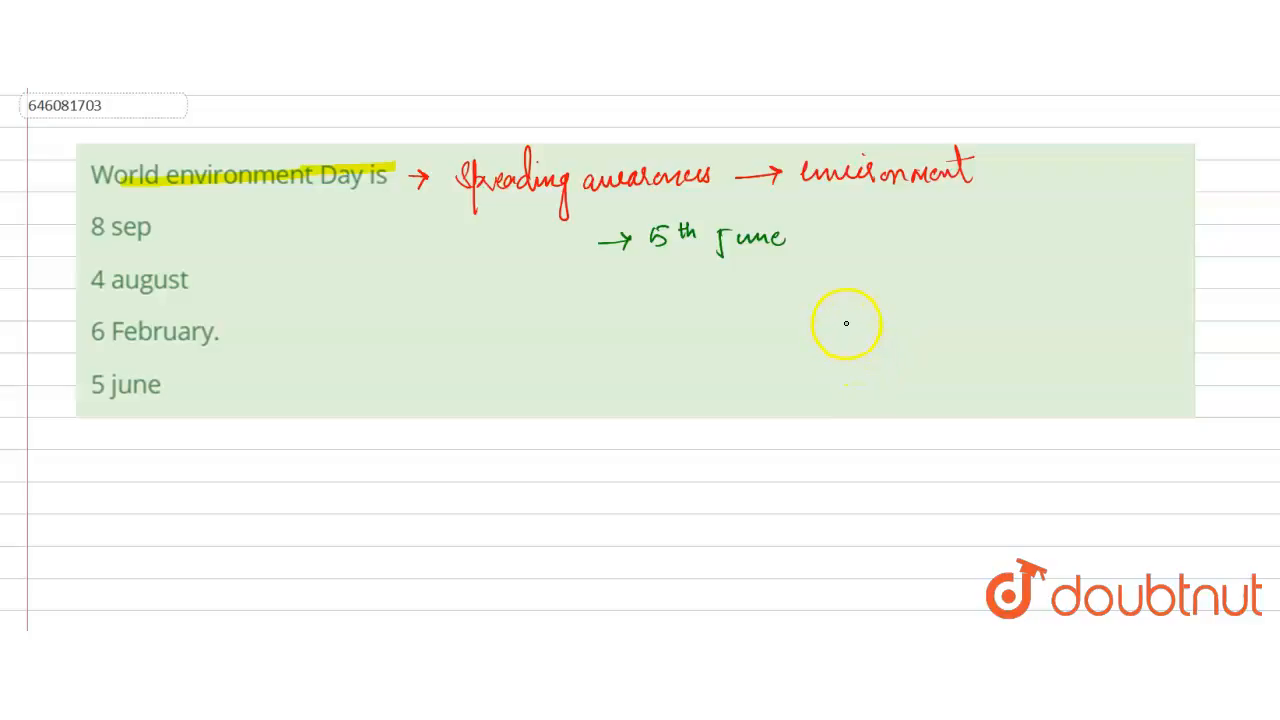
mouse_move(620, 366)
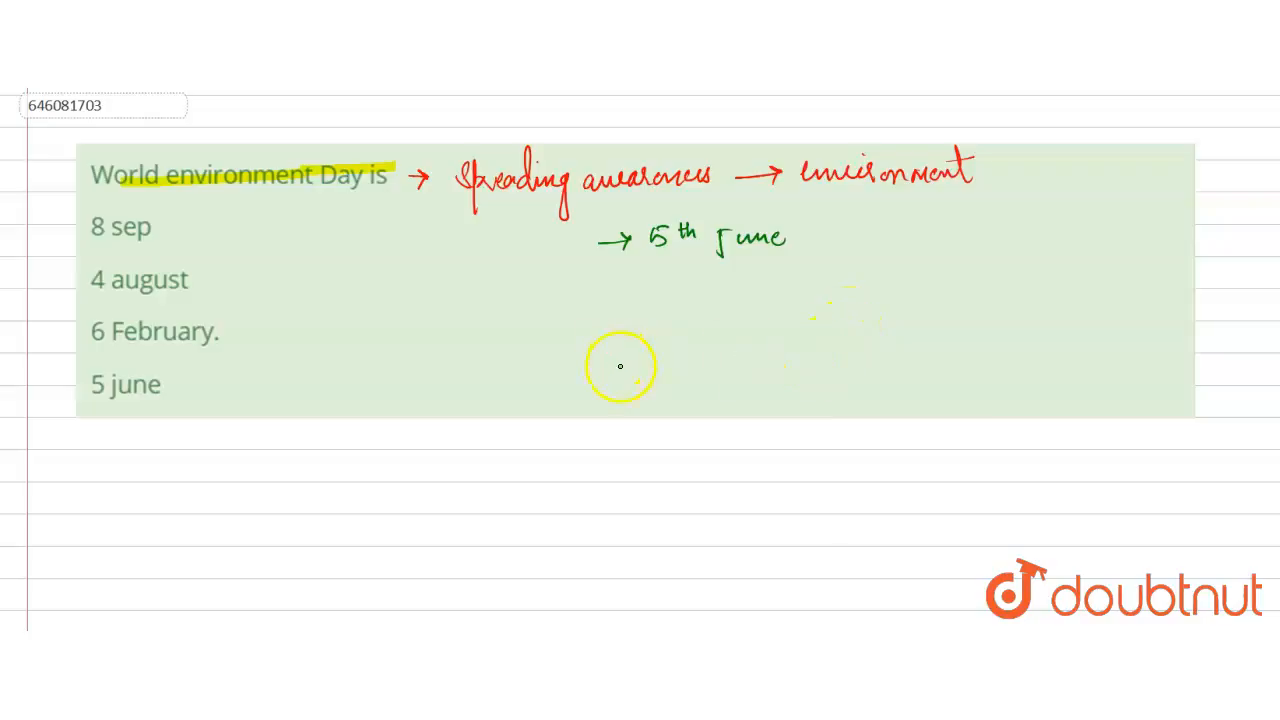